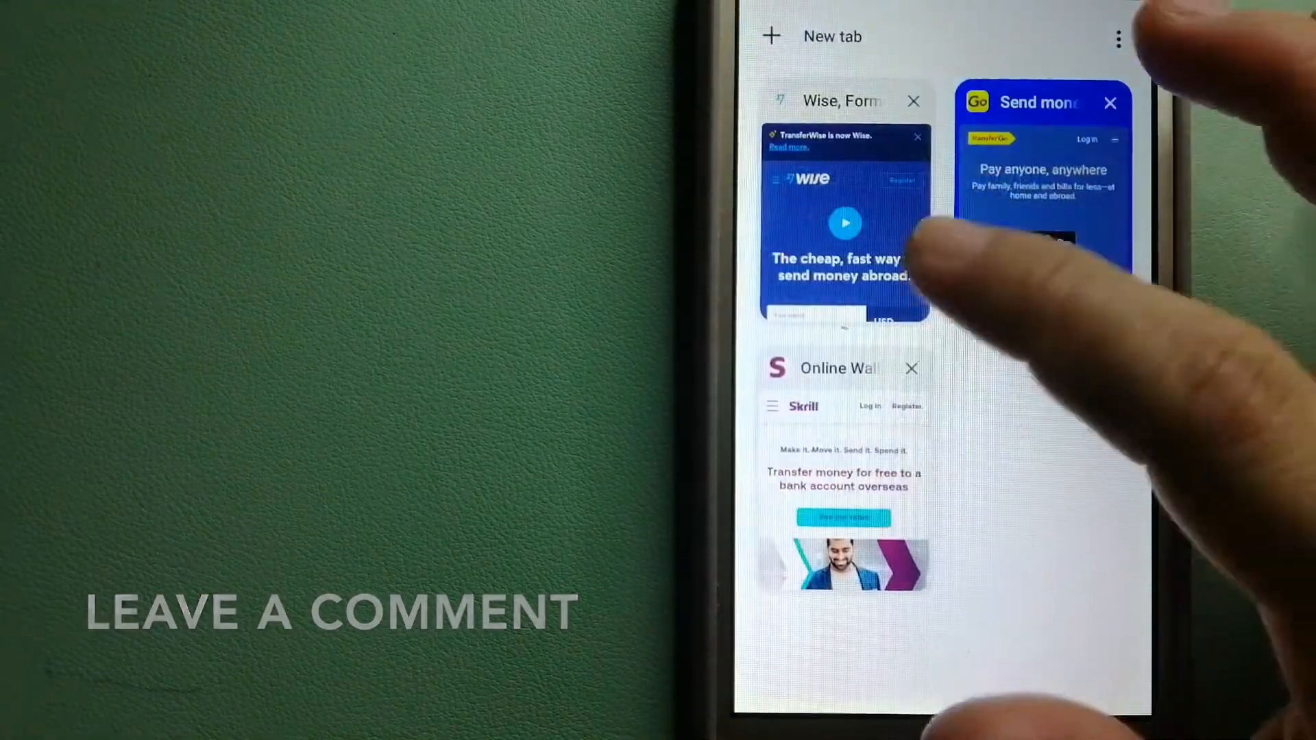
Open the Wise tab from the tab switcher.
click(844, 235)
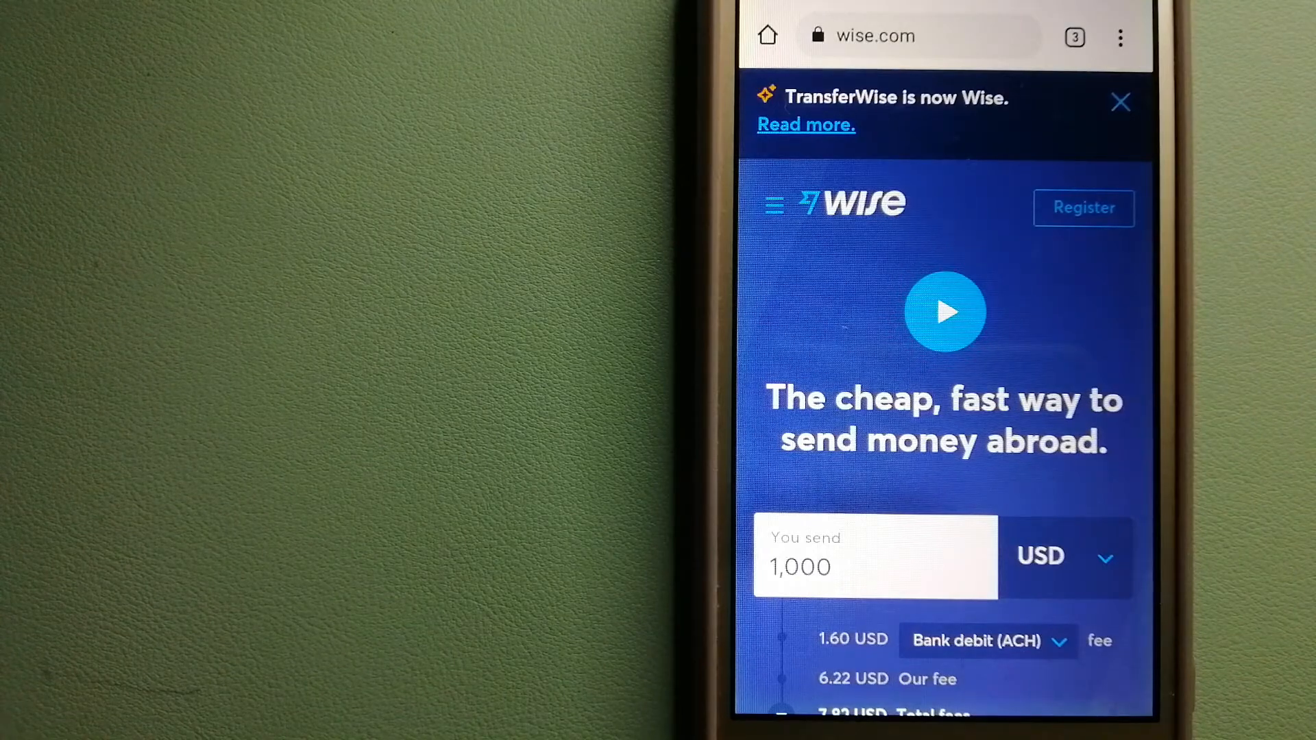
Review the Wise homepage, then return to the tab overview showing Wise, TransferGo and Skrill.
click(1076, 37)
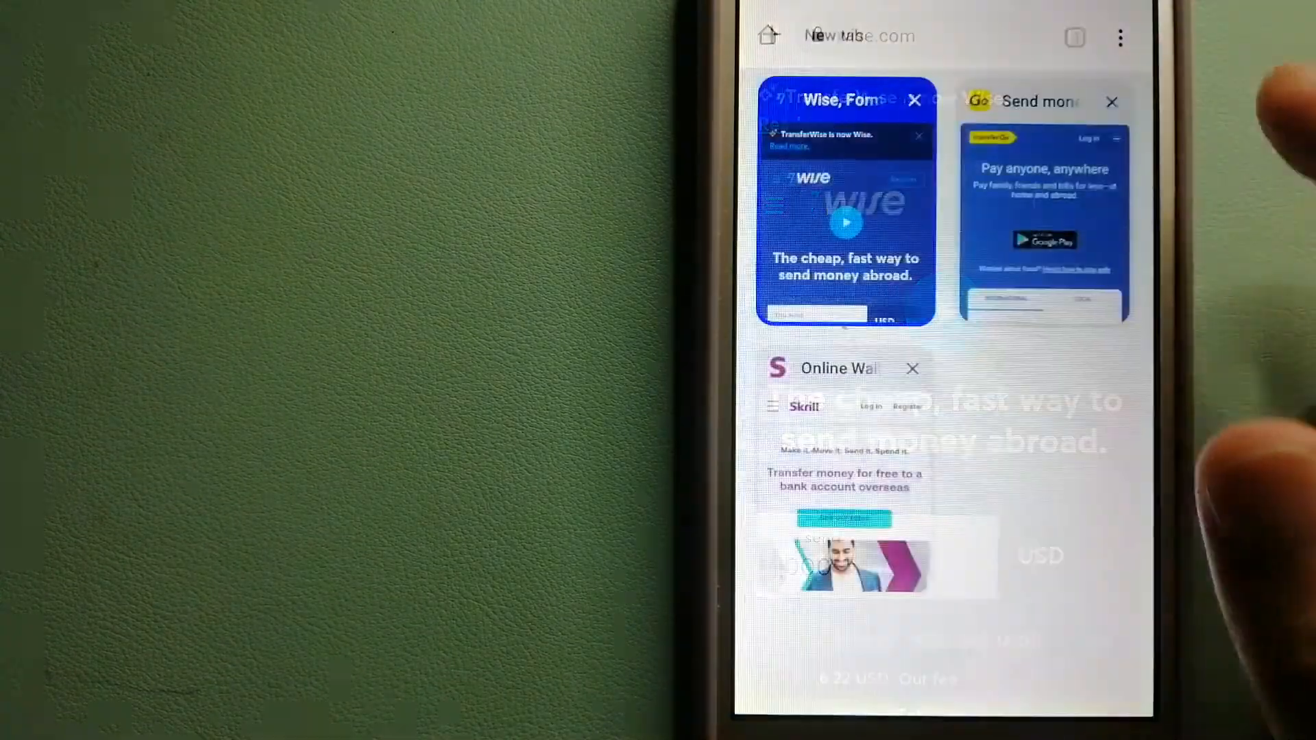